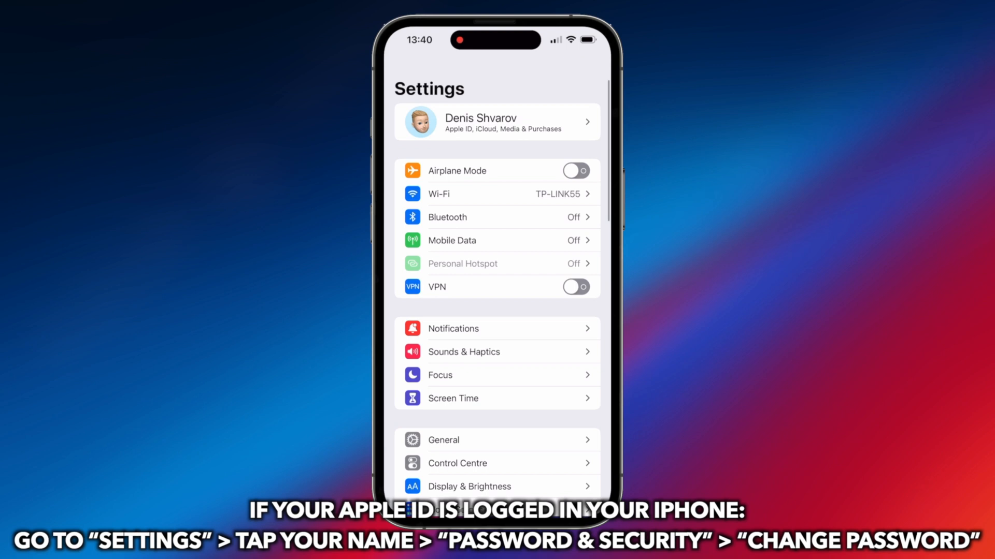
# - Reach the Apple ID account's Password & Security page in iOS Settings
pyautogui.click(498, 121)
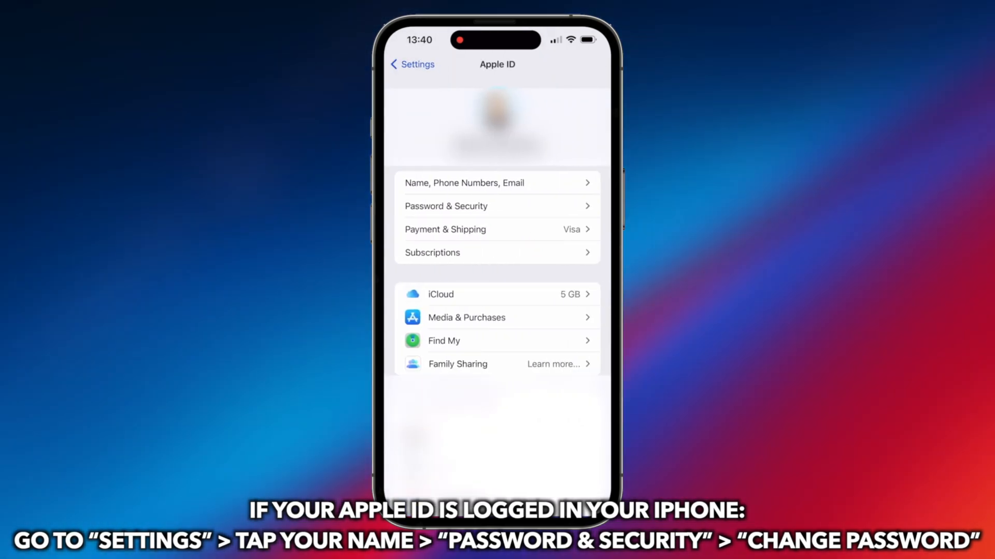
pyautogui.click(446, 205)
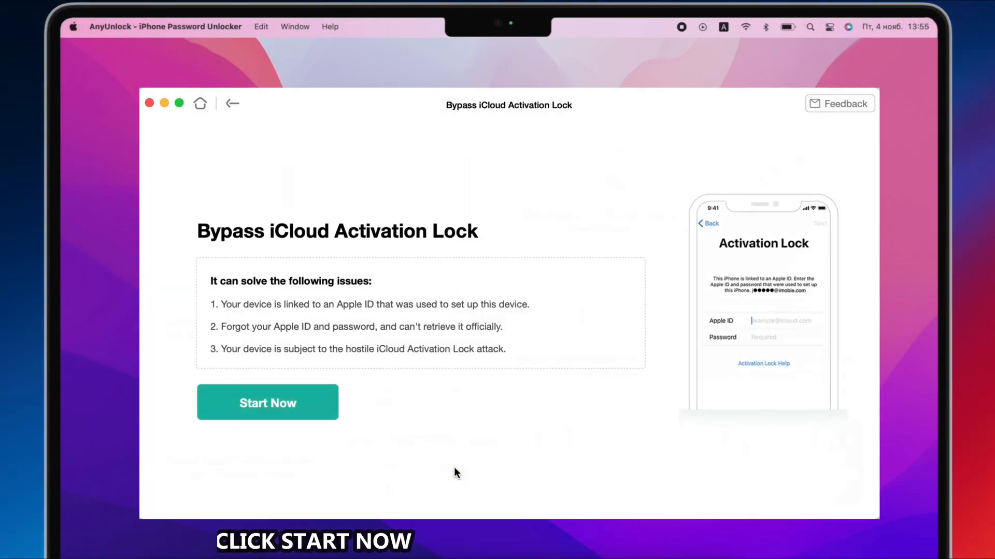
# - Start the Bypass iCloud Activation Lock tool with Start Now on the connected iPhone
pyautogui.click(267, 402)
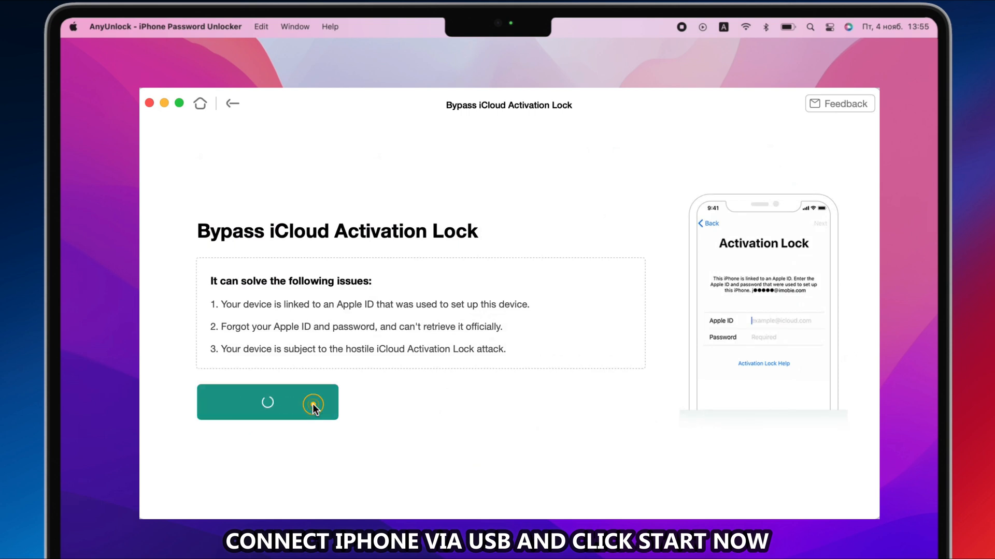
# - Jailbreak the connected iPhone 6 via the DFU steps and launch Bypass Now, reaching 5% progress
pyautogui.click(313, 403)
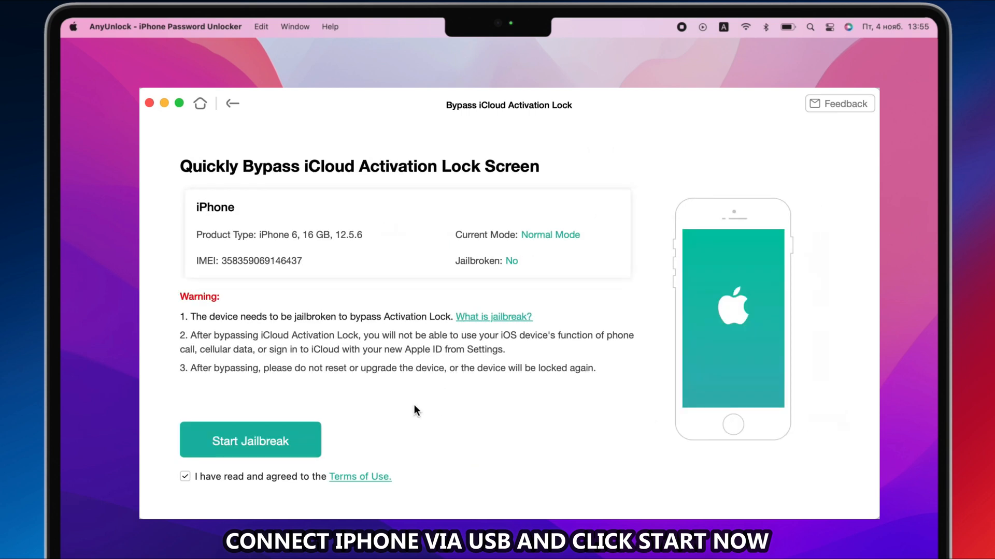
pyautogui.click(250, 440)
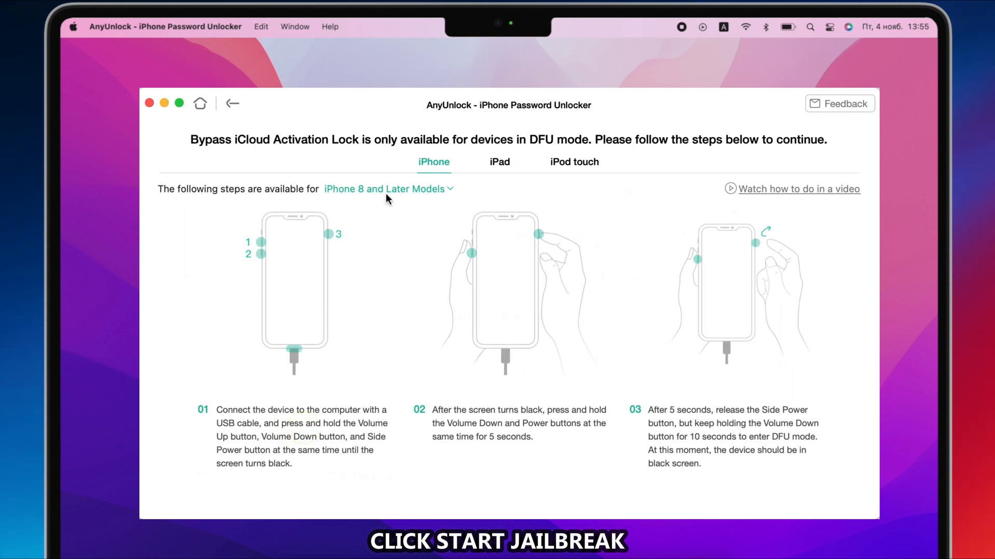
pyautogui.click(388, 189)
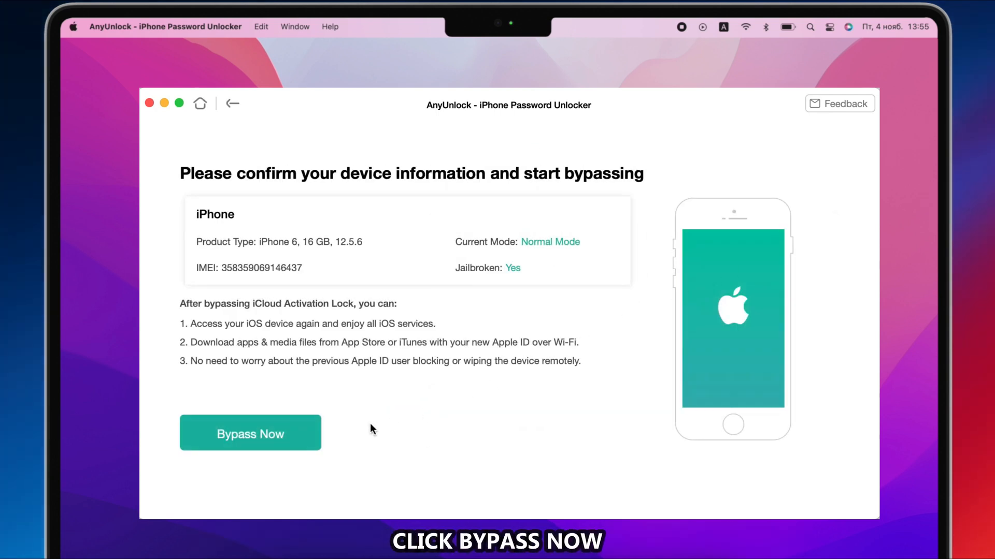
pyautogui.click(249, 433)
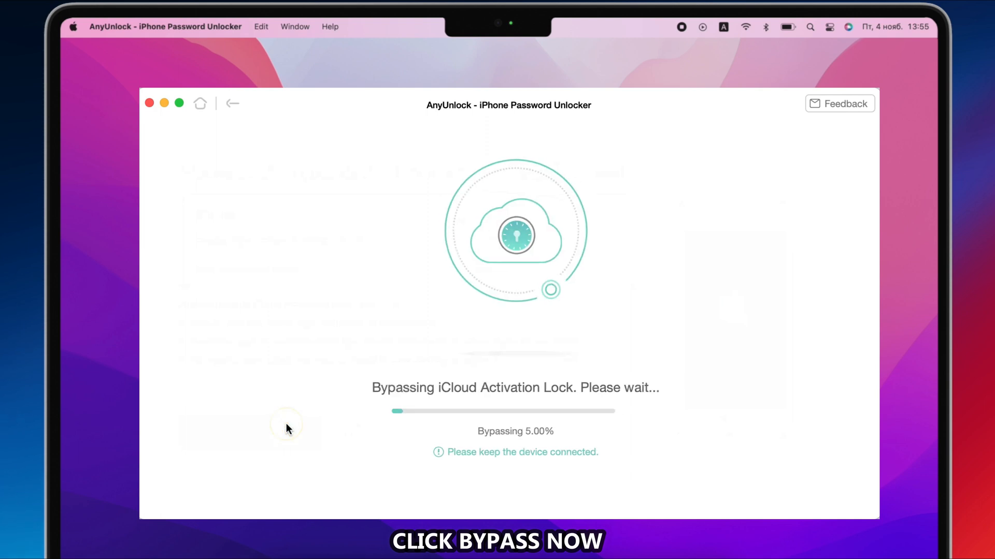